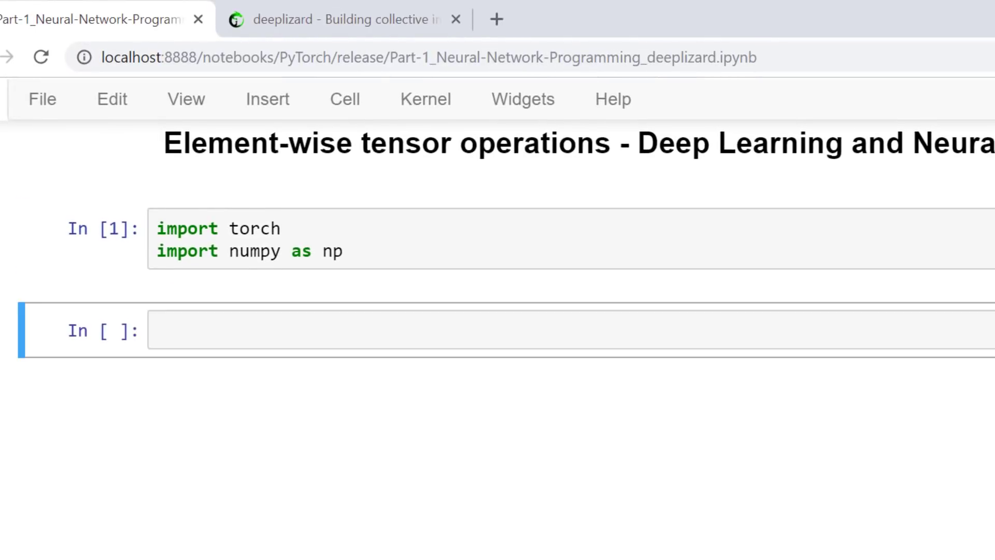
Step: Write t1 = [[1,2],[3,4]] and t2 = [[9,8],[7,6]] as float32 torch tensors in the cell
{"action": "type", "text": "t1 = torch.tensor(["}
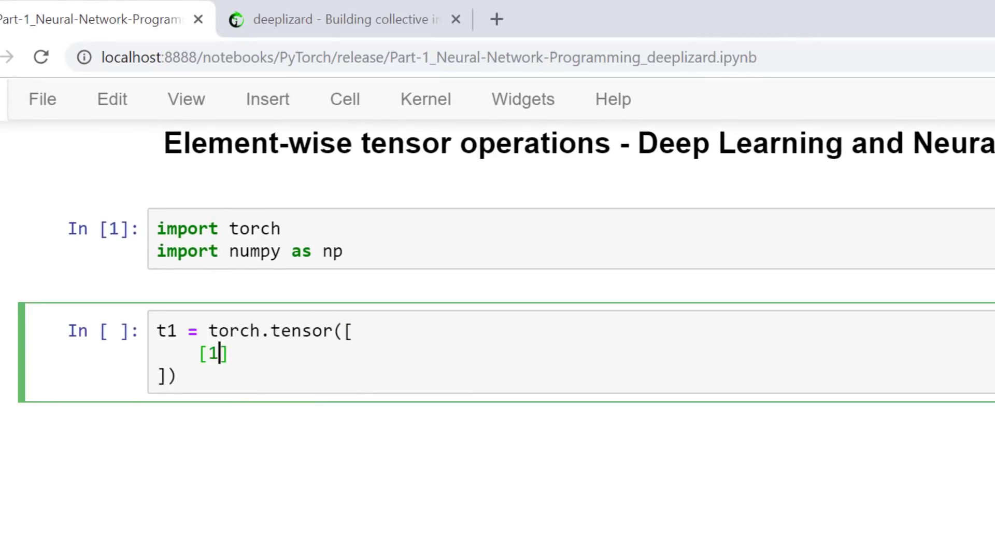
{"action": "type", "text": ",2],"}
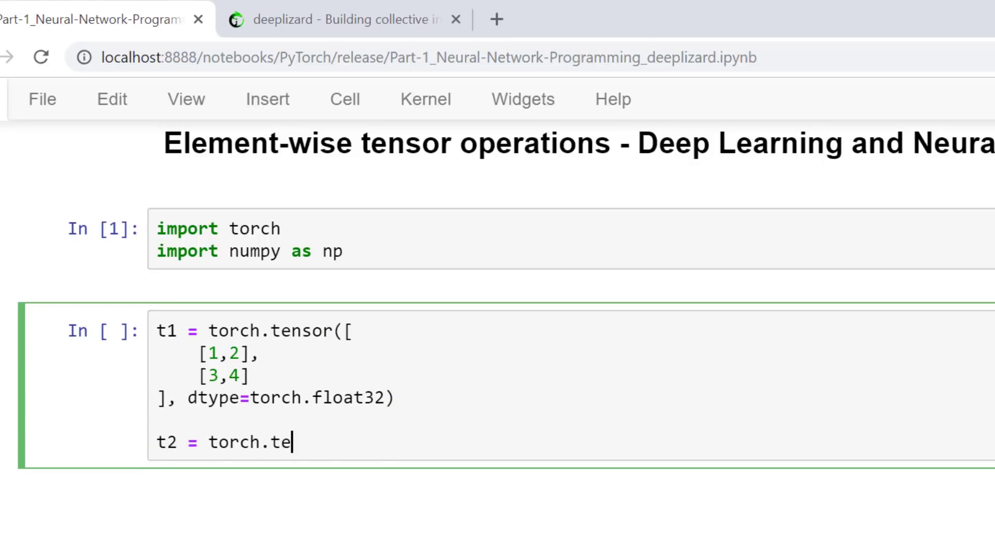
{"action": "type", "text": "nsor([\\n    [9,8],\\n    [7,6]\\n], d"}
{"action": "type", "text": "t2[0][0"}
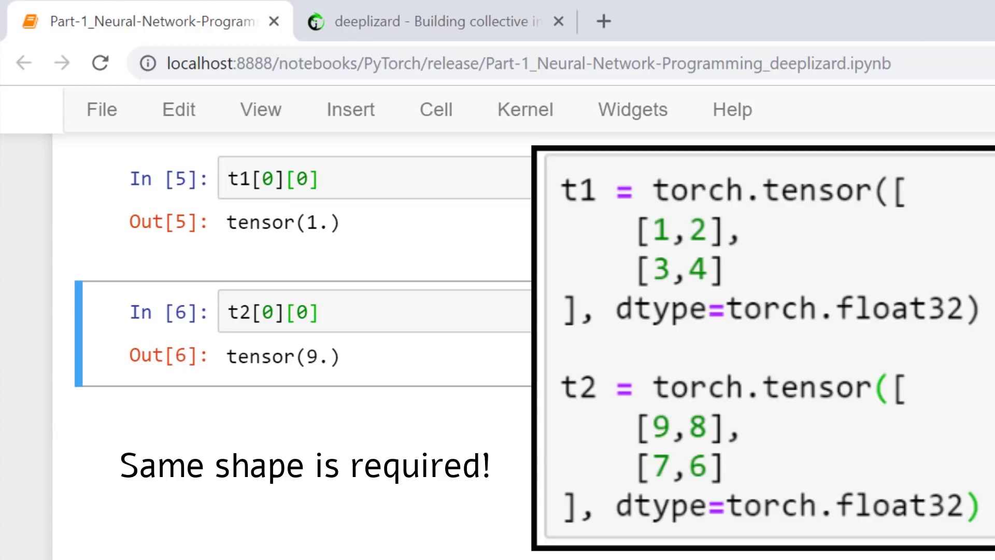
Step: Enter t1 in a new cell to check its first element against t2's
{"action": "type", "text": "t1"}
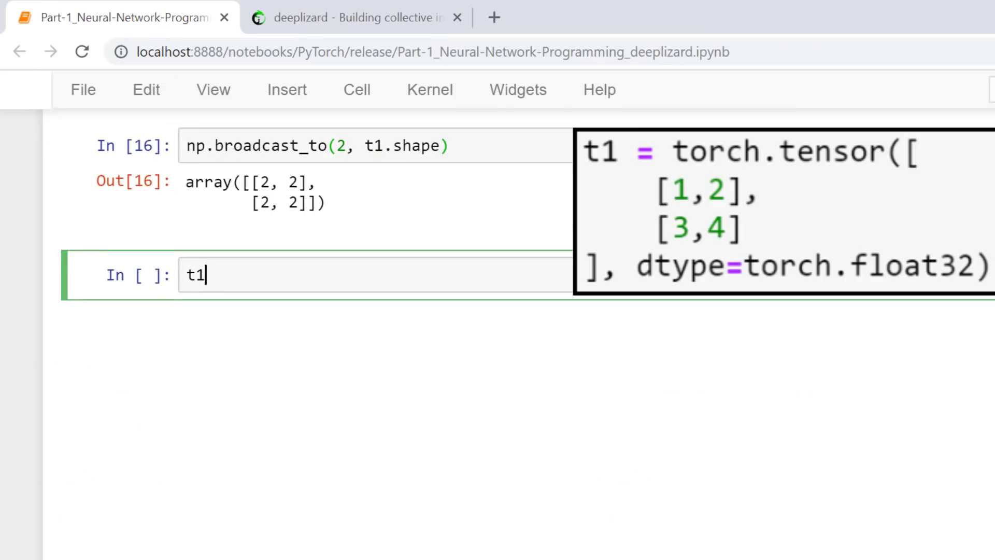
Step: Write t1 + torch.tensor(np.broadcast_to(2, t1.shape), dtype=torch.float32) to match t1 + 2
{"action": "type", "text": "t1 + torch.te"}
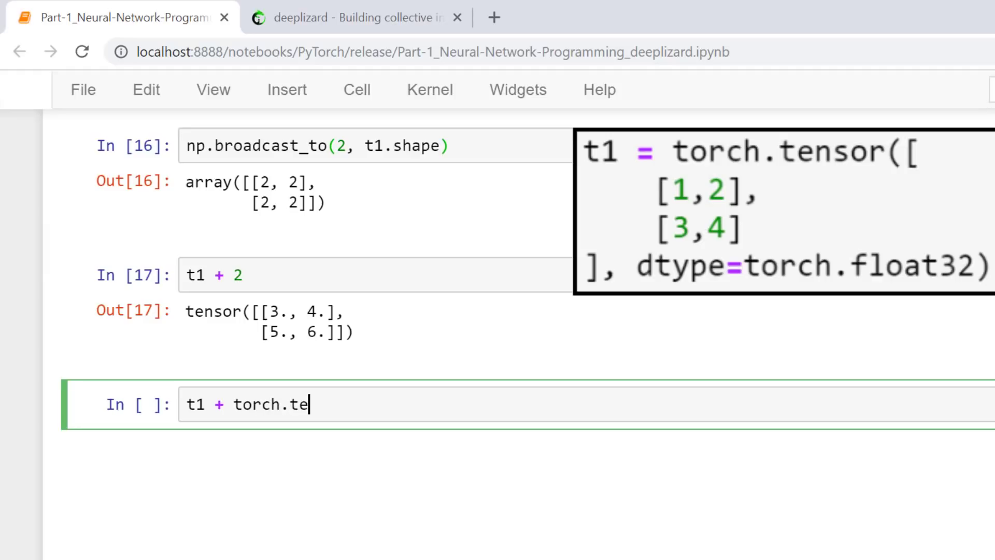
{"action": "type", "text": "nsor("}
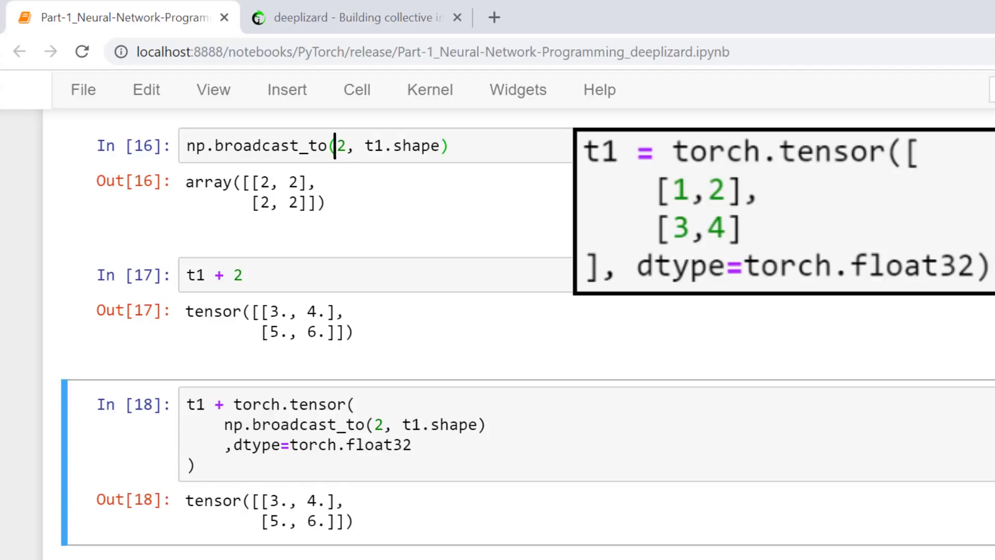
{"action": "double_click", "coordinate": [341, 145]}
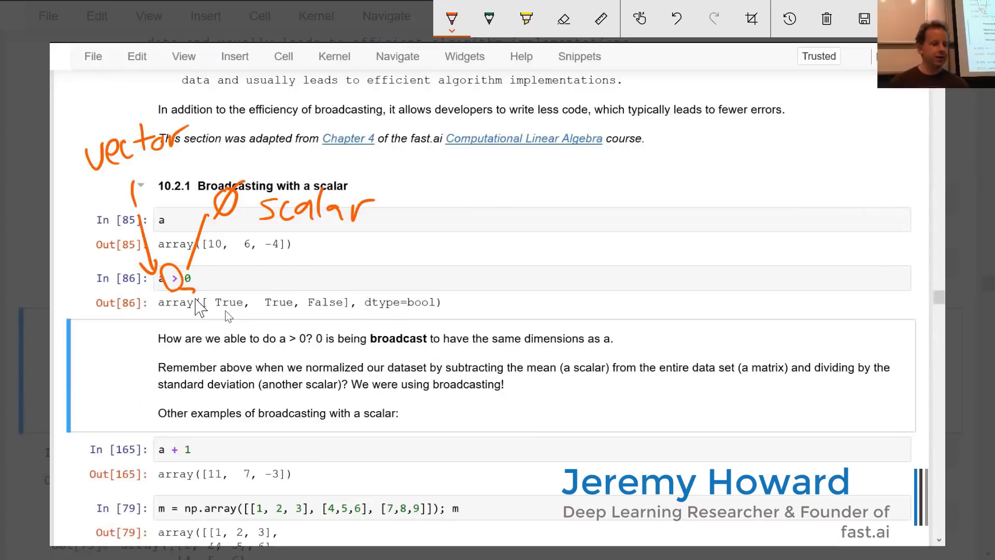
Step: Handwrite a pen note beside the 0 marking it as the scalar in the fast.ai example
{"action": "left_click_drag", "start_coordinate": [216, 266], "coordinate": [260, 267]}
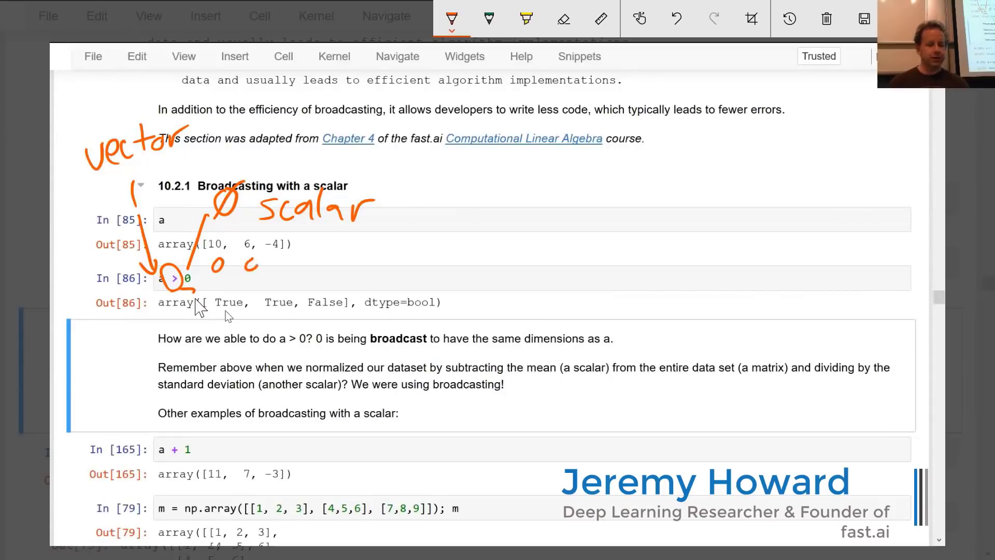
{"action": "left_click_drag", "start_coordinate": [207, 264], "coordinate": [290, 266]}
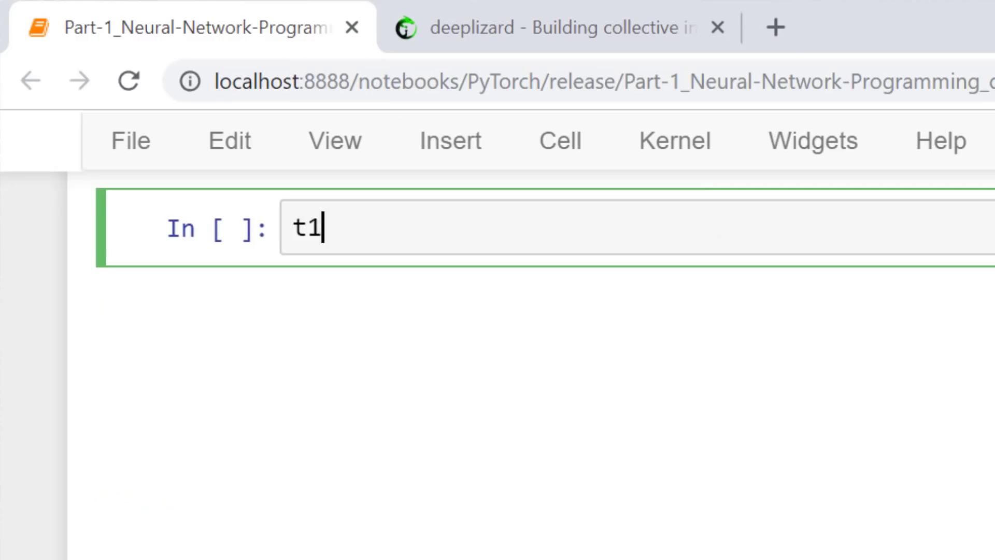
Step: Write t1 as a 2×2 float32 tensor of ones and t2 as float32 [2,4]
{"action": "type", "text": "= torch.tensor(["}
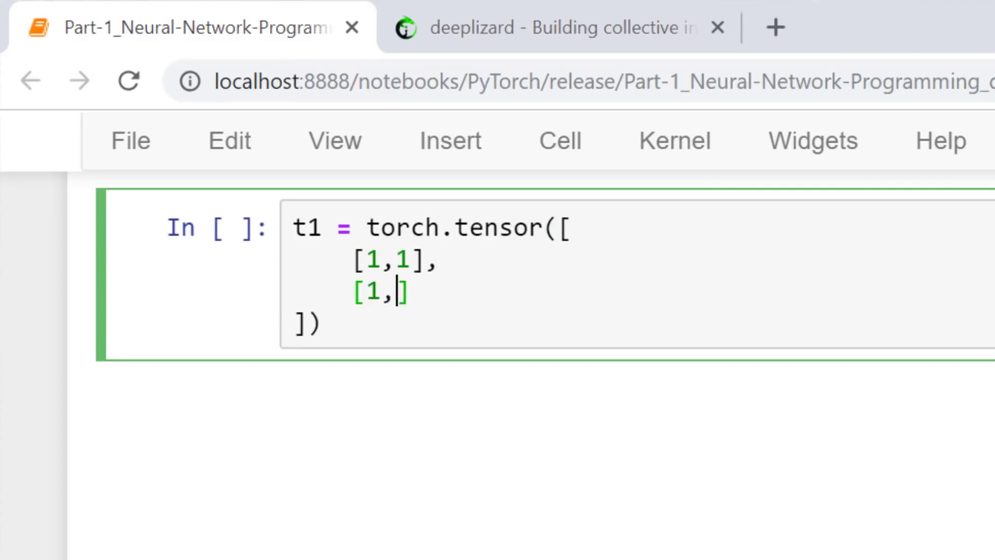
{"action": "type", "text": "1], dtype=torch.flo"}
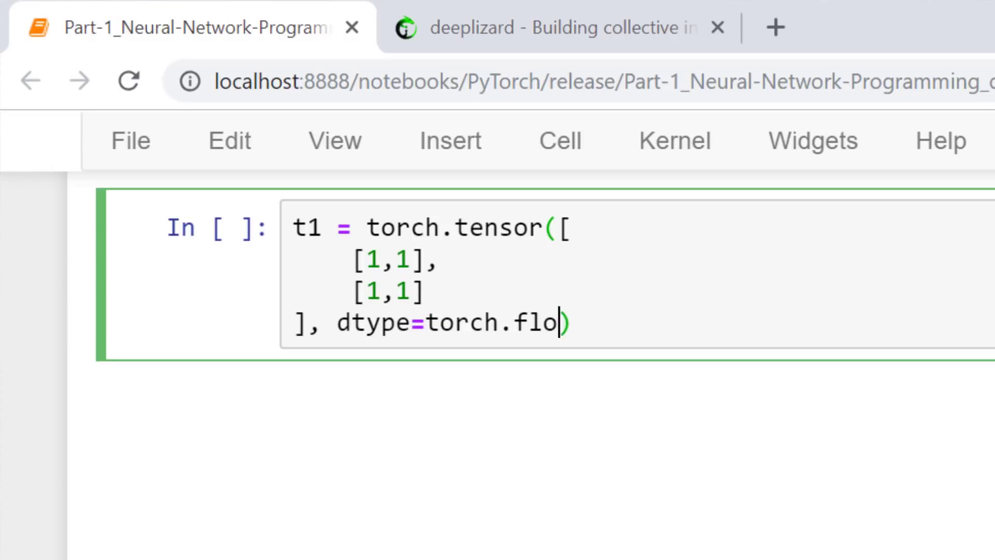
{"action": "type", "text": "at32)"}
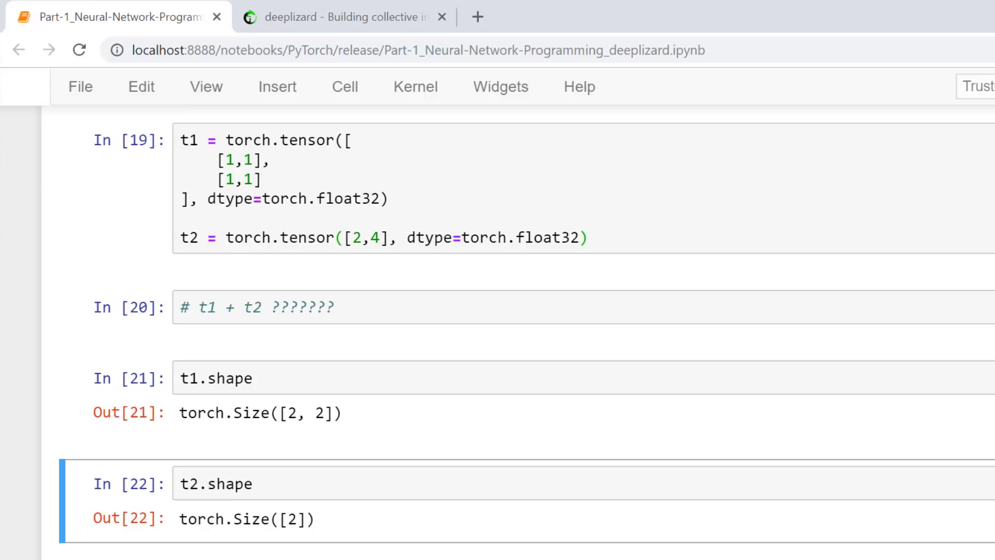
Step: Start np.broadcast_to(t2.numpy(), ...) to broadcast t2 to t1's shape
{"action": "type", "text": "np.b"}
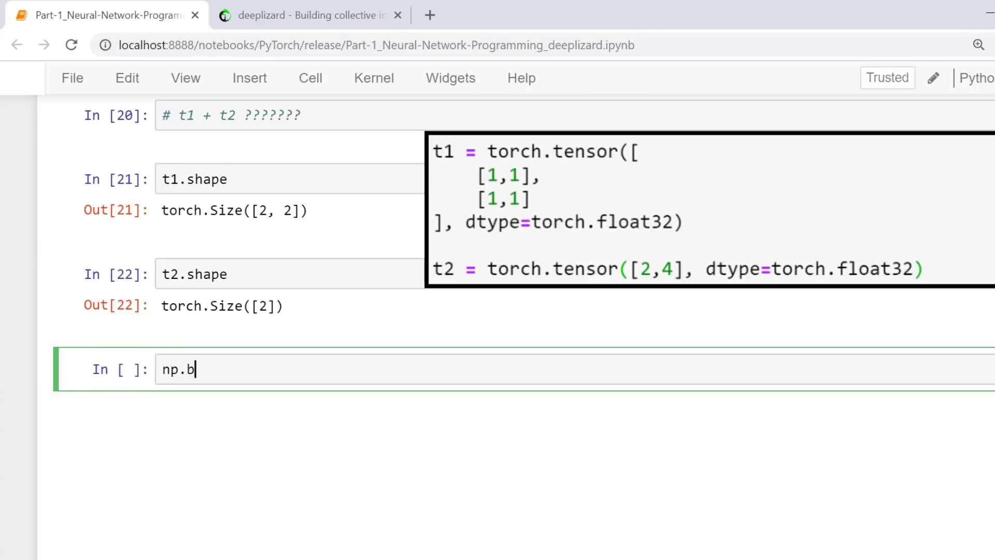
{"action": "type", "text": "roadcast_to(t2.numpy()"}
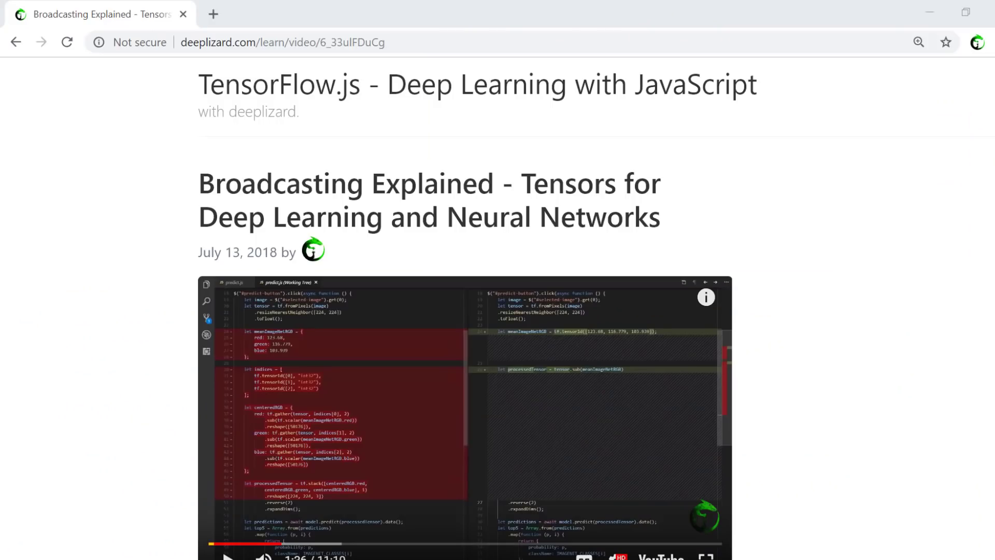
Step: Scroll the Broadcasting Explained page down past the video to the Blog and predict.js code preview
{"action": "scroll", "scroll_direction": "down", "scroll_amount": 3}
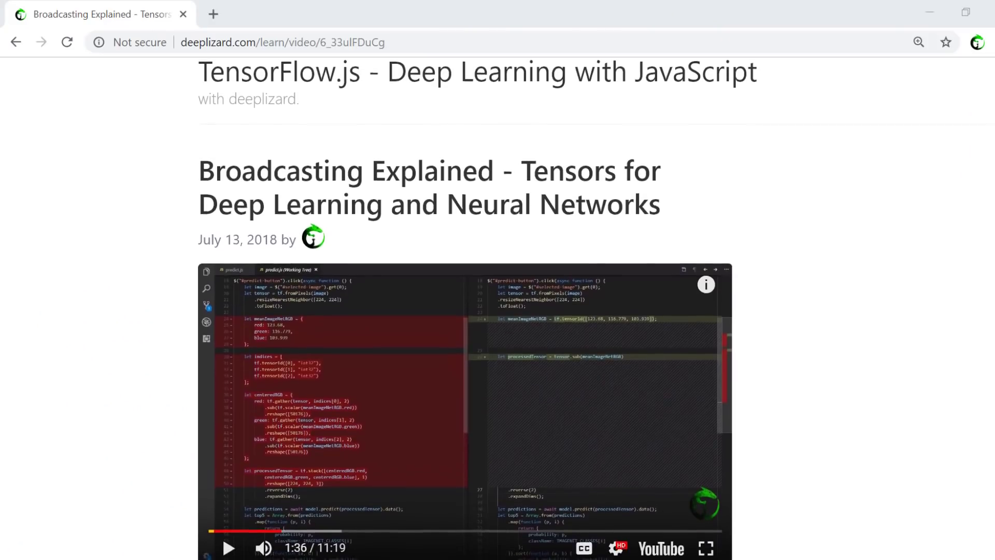
{"action": "scroll", "scroll_direction": "down", "scroll_amount": 3}
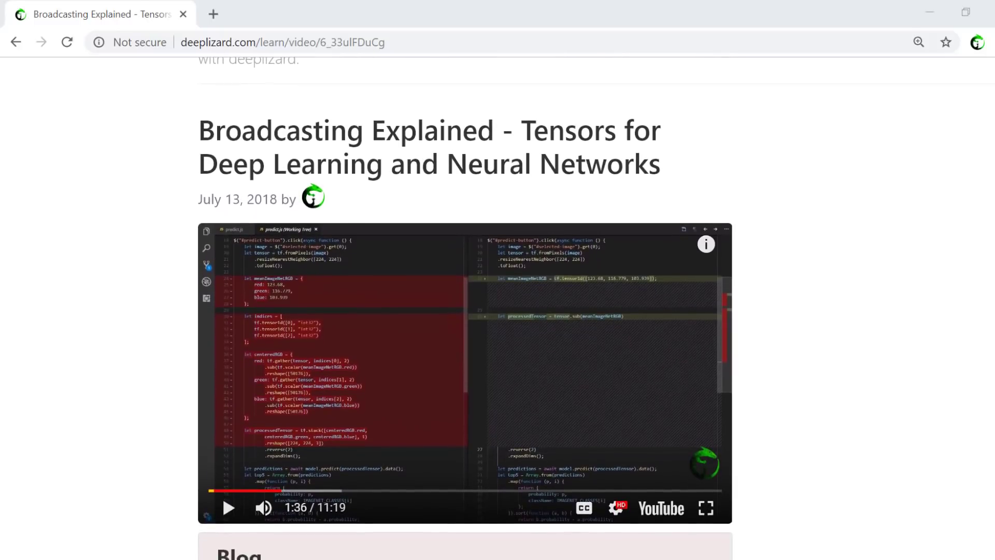
{"action": "scroll", "scroll_direction": "down", "scroll_amount": 3}
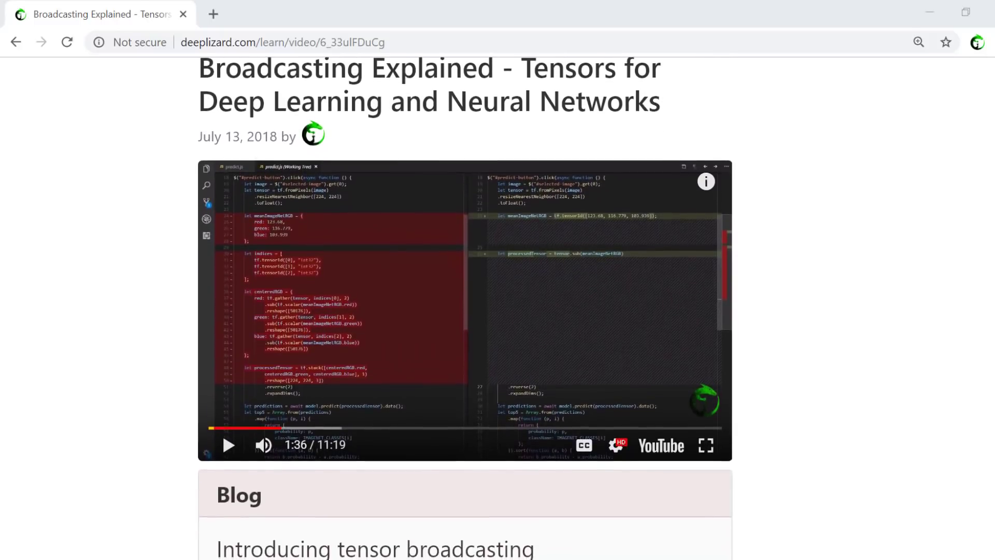
{"action": "scroll", "scroll_direction": "down", "scroll_amount": 3}
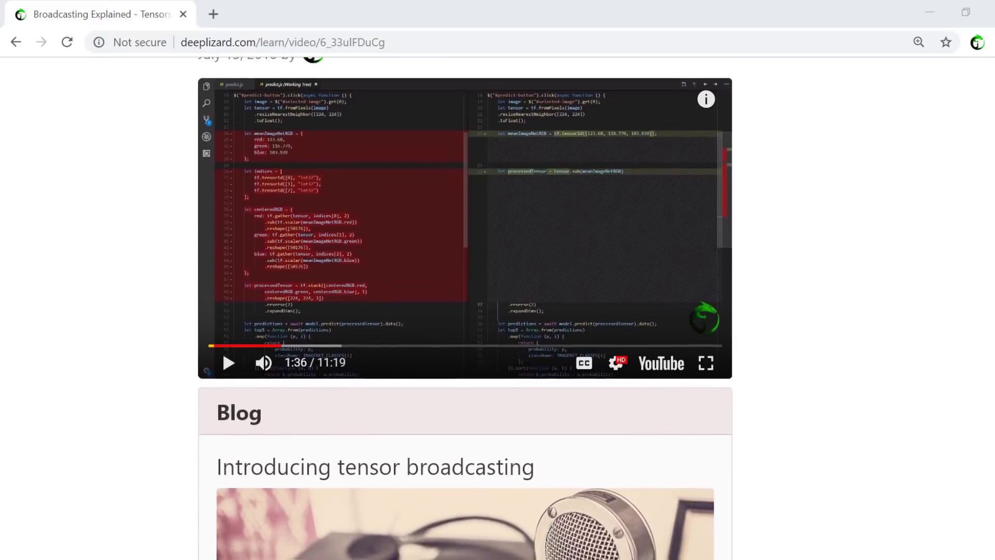
{"action": "scroll", "scroll_direction": "down", "scroll_amount": 3}
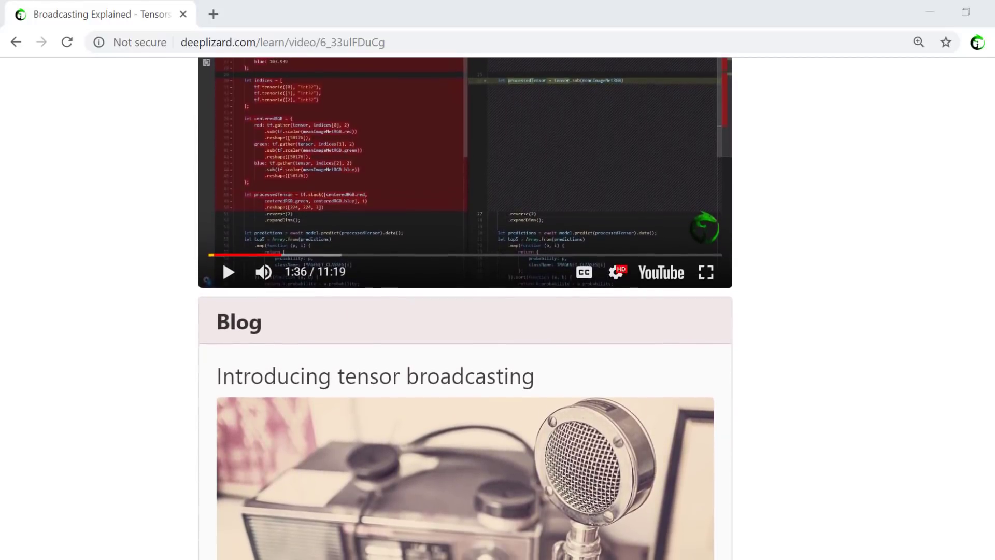
{"action": "scroll", "scroll_direction": "down", "scroll_amount": 3}
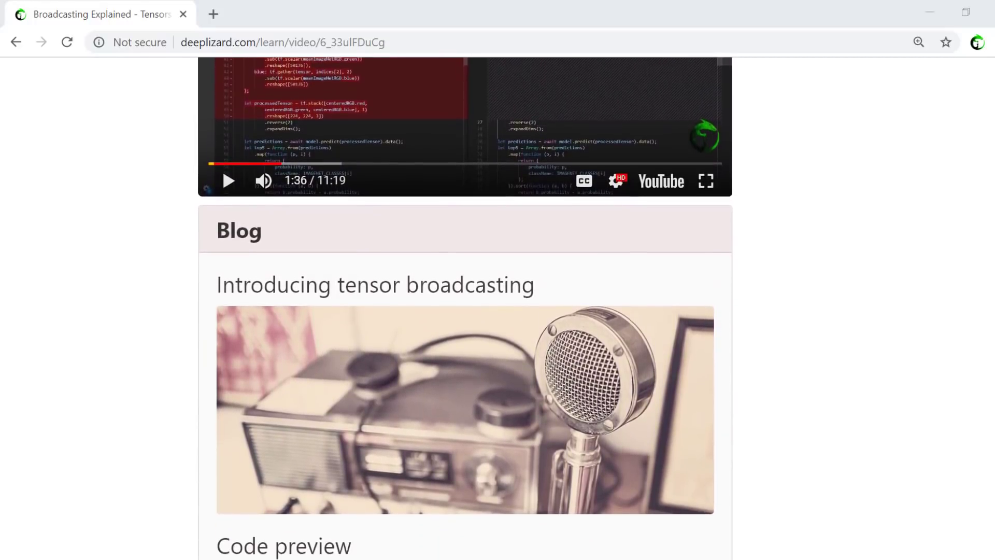
{"action": "scroll", "scroll_direction": "down", "scroll_amount": 3}
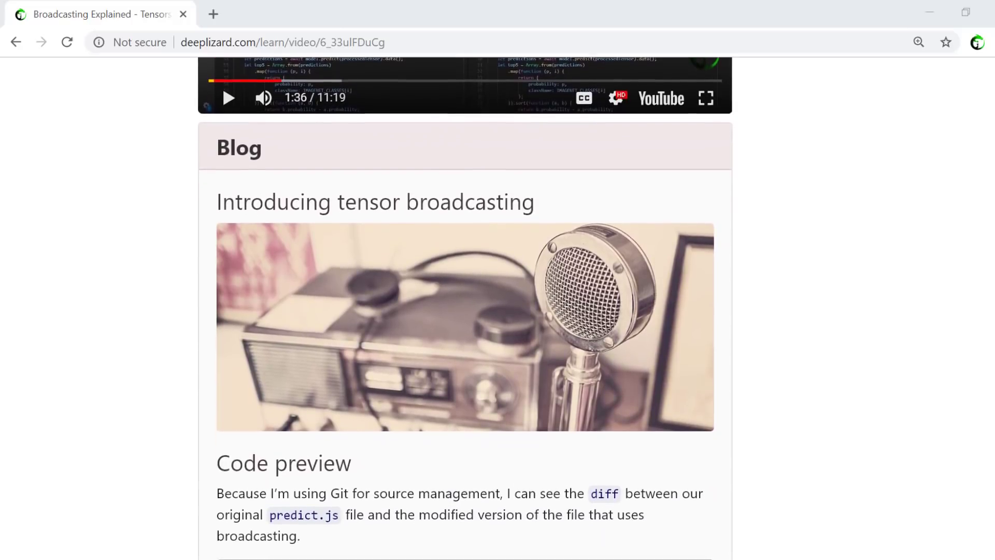
{"action": "scroll", "scroll_direction": "down", "scroll_amount": 3}
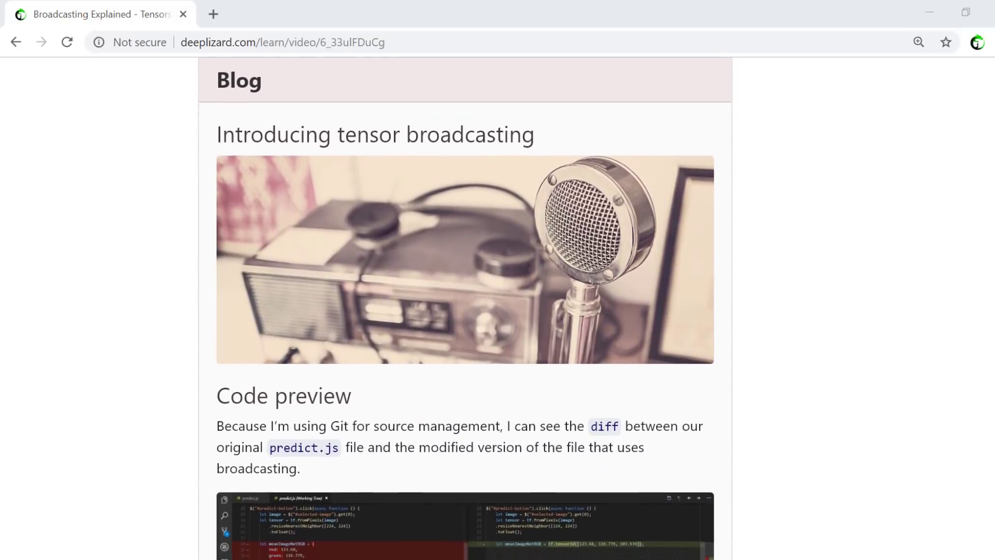
{"action": "scroll", "scroll_direction": "down", "scroll_amount": 3}
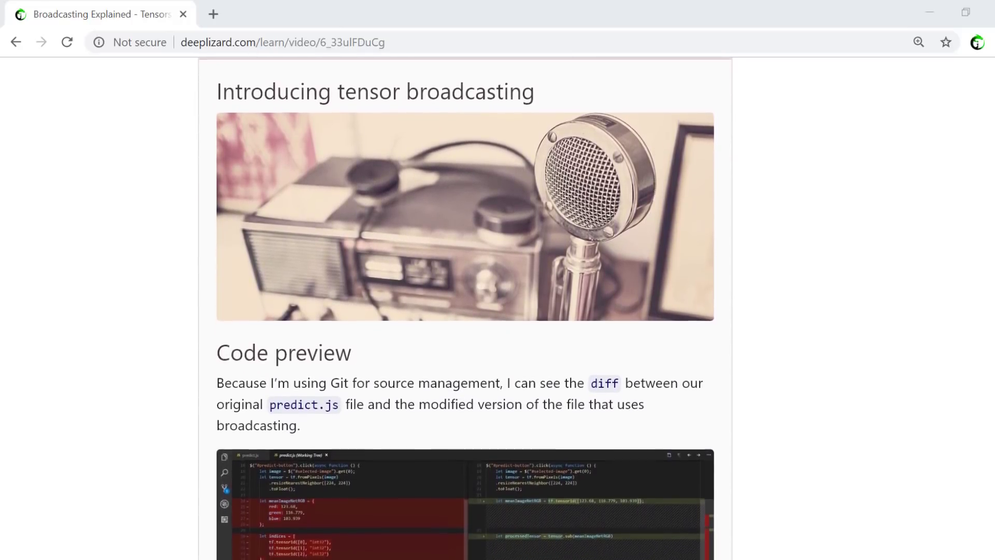
{"action": "scroll", "scroll_direction": "down", "scroll_amount": 3}
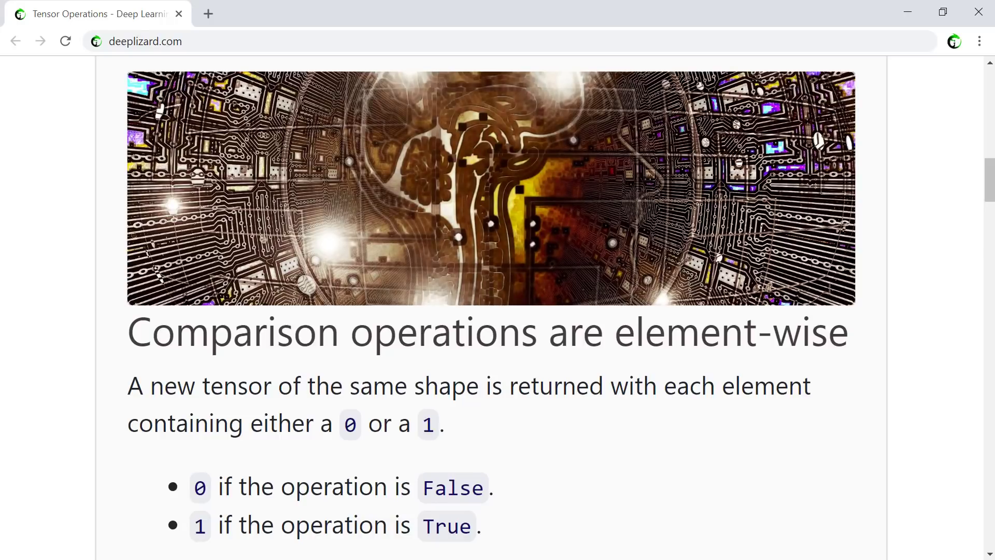
Step: Drag the scrollbar to the 'Comparison operations are element-wise' section of Tensor Operations
{"action": "left_click_drag", "start_coordinate": [127, 385], "coordinate": [444, 423]}
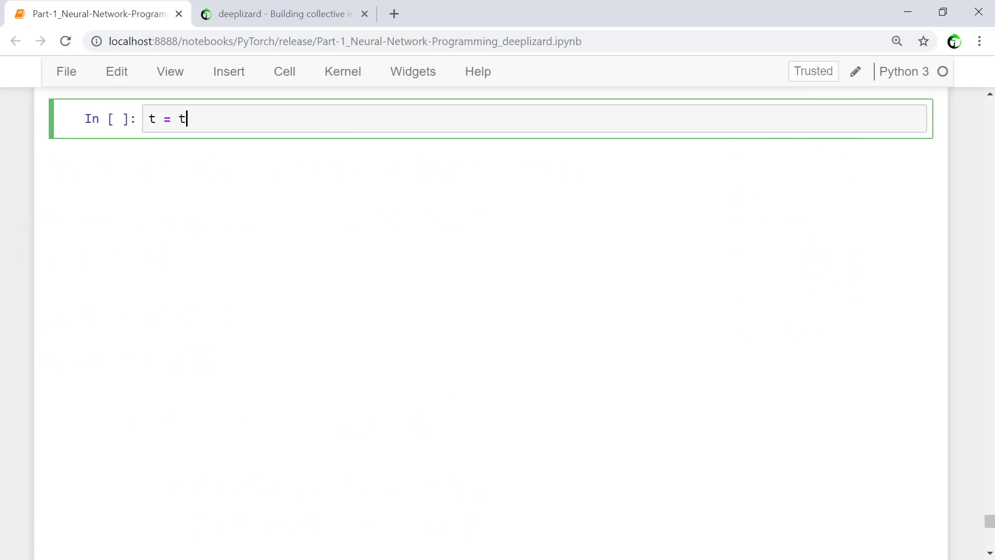
Step: Write t = torch.tensor([[0,5,7],[6,0,7],[0,8,0]], dtype=torch.float32)
{"action": "type", "text": "orch.tensor(["}
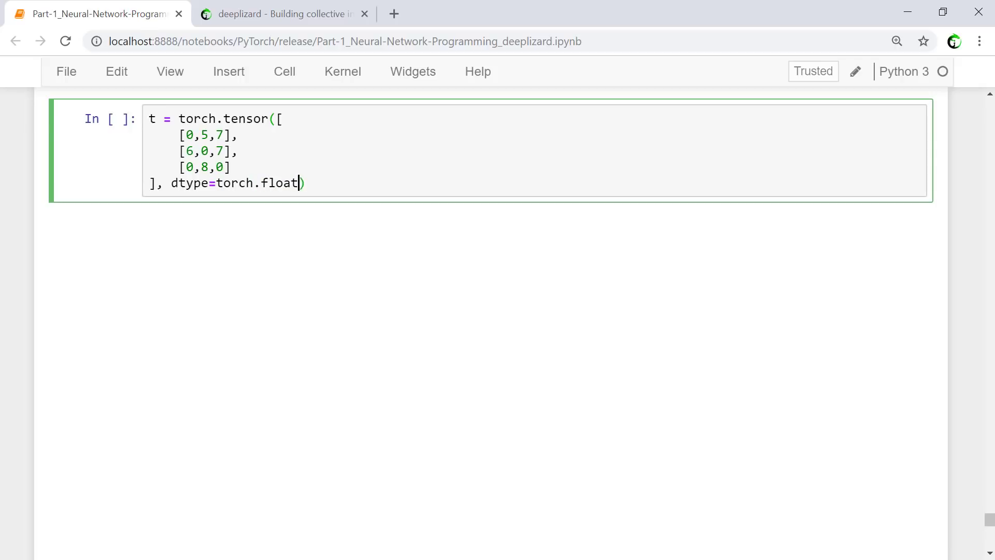
{"action": "type", "text": "32"}
{"action": "type", "text": "t <= torch.ten"}
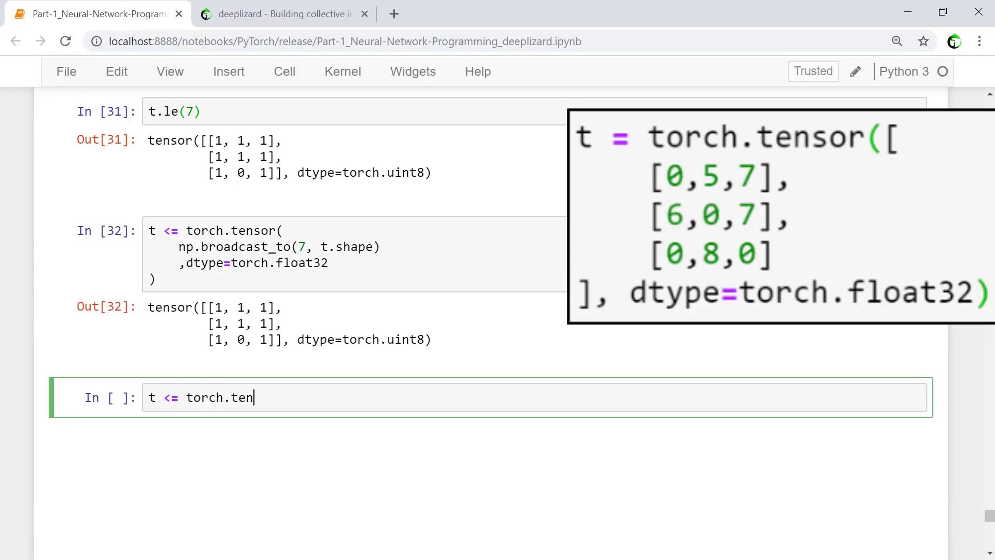
Step: Run t <= torch.tensor of explicit 3×3 sevens, getting the same 0/1 result as t.le(7)
{"action": "type", "text": "sor([\\n    [7,7,7],\\n    [7,7,7],\\n    [7,7,7]\\n])"}
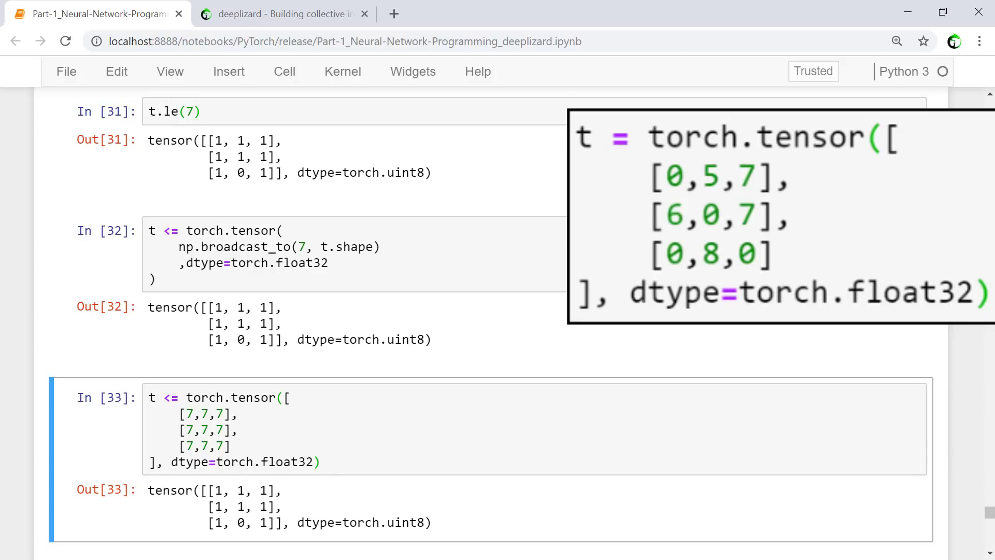
{"action": "key", "text": "shift+enter"}
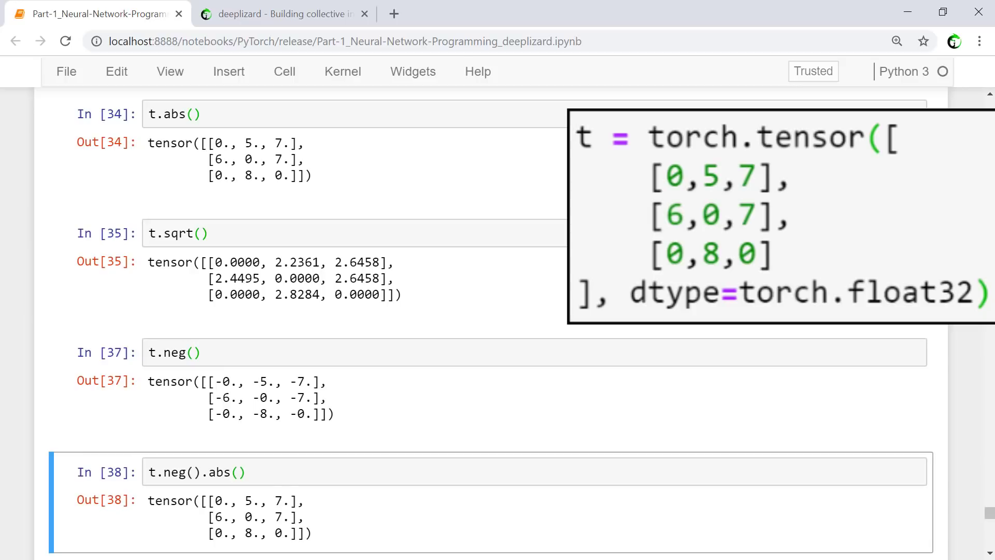
Step: Switch to a new Firefox tab to begin navigating to jsoftware.com
{"action": "left_click", "coordinate": [282, 13]}
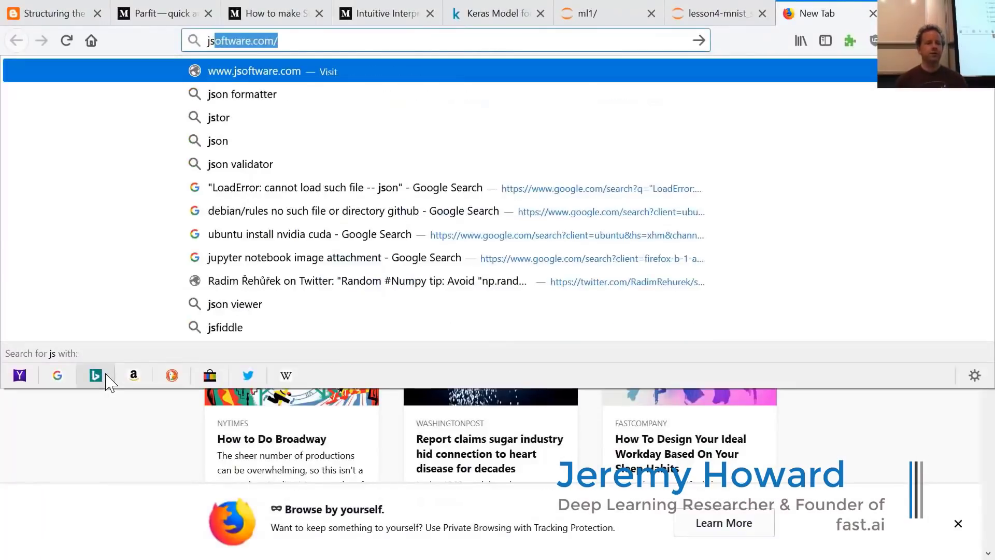
Step: Load the Jsoftware home page, then return to the lesson4-mnist_sgd notebook on broadcasting rules
{"action": "left_click", "coordinate": [253, 70]}
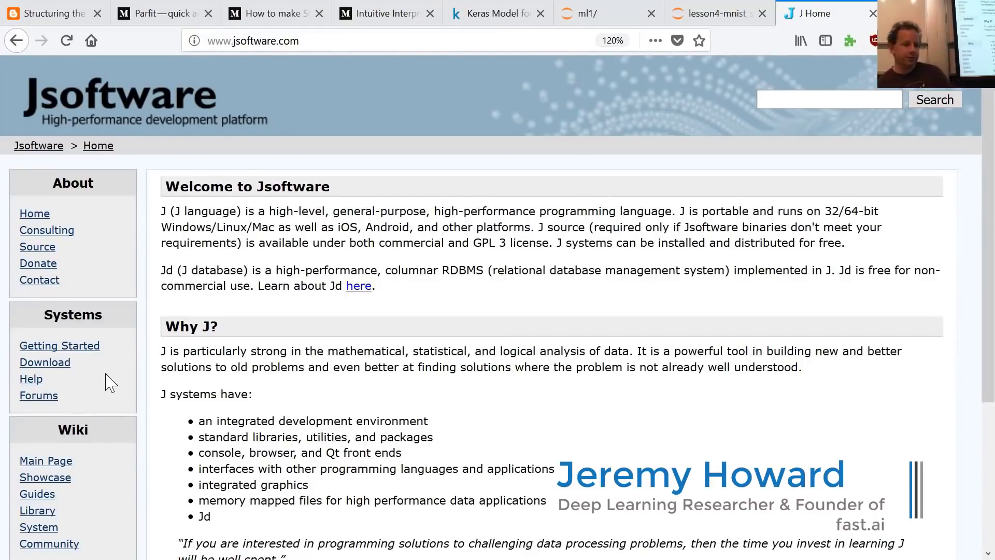
{"action": "left_click", "coordinate": [819, 12]}
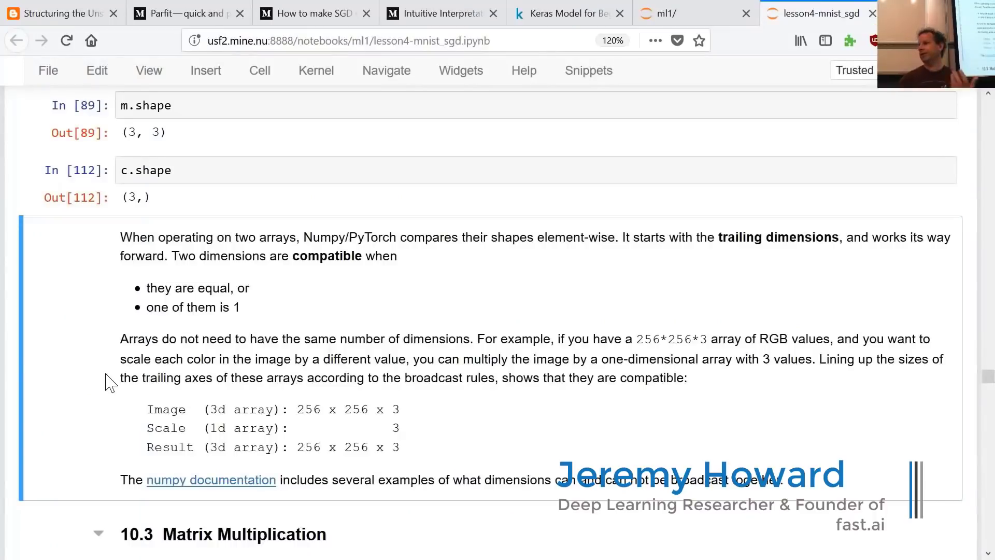